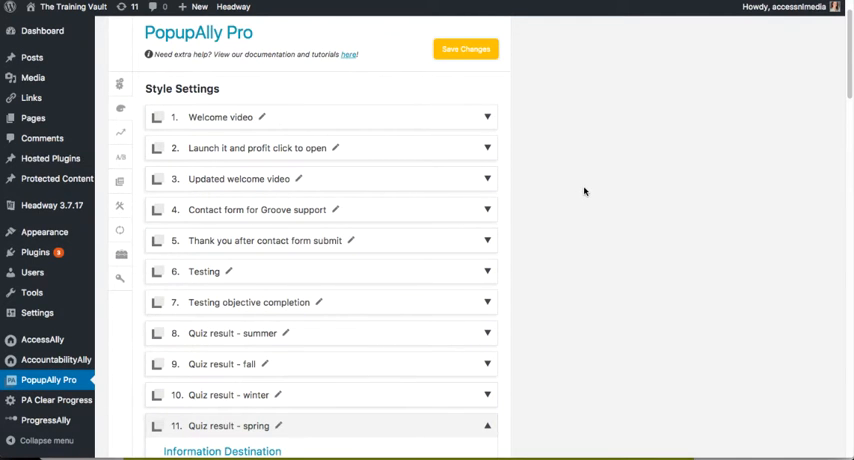
Step: Insert a Quiz-type ProgressAlly shortcode into the What Season Are You page
scroll("down", 3)
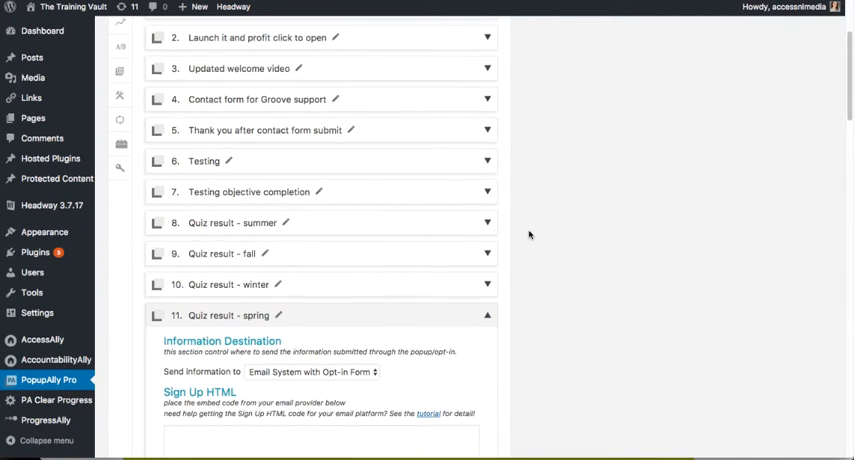
scroll("down", 3)
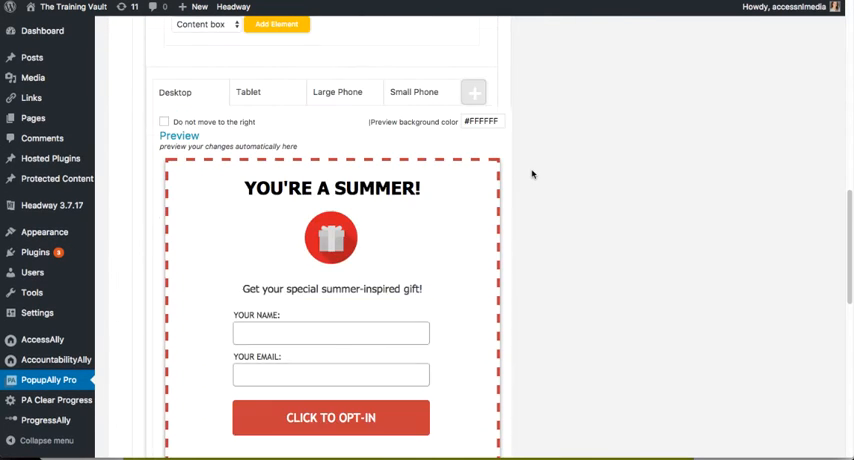
scroll("down", 3)
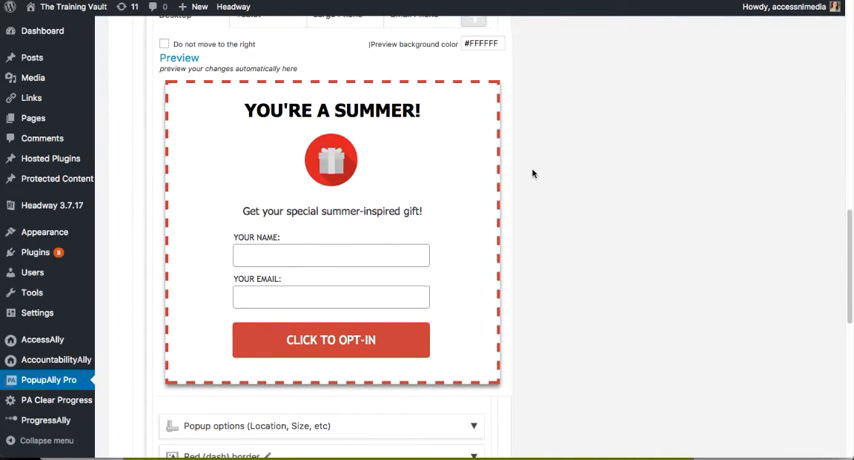
mouse_move(477, 137)
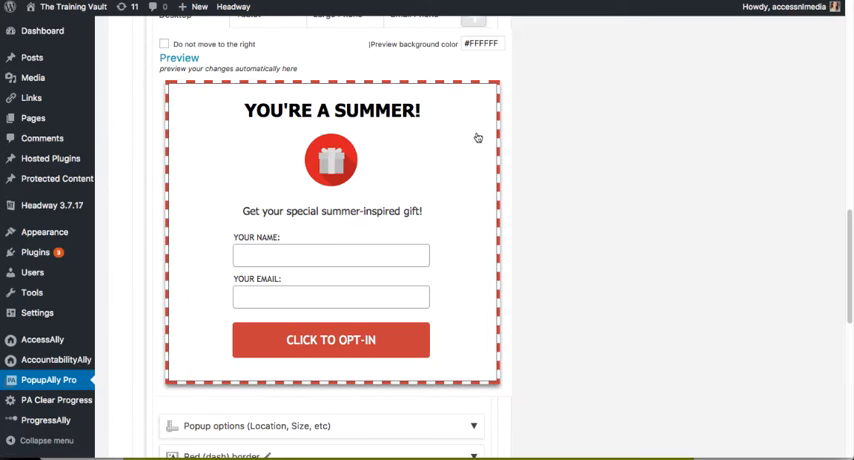
scroll("up", 3)
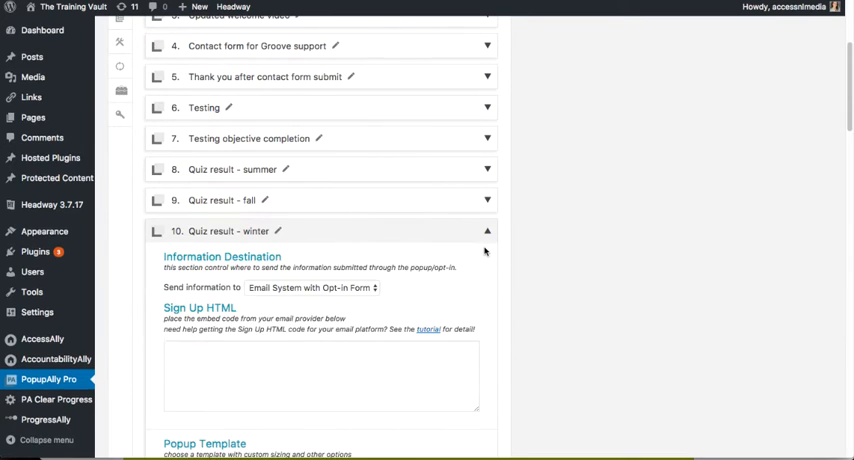
scroll("down", 3)
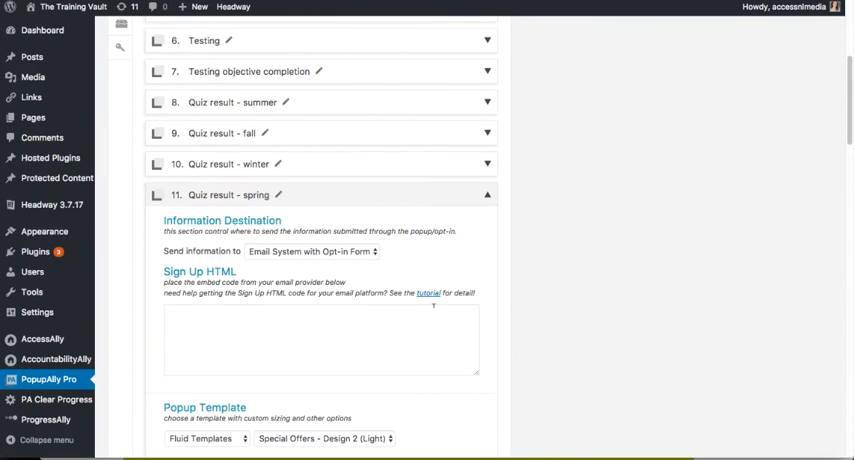
scroll("down", 3)
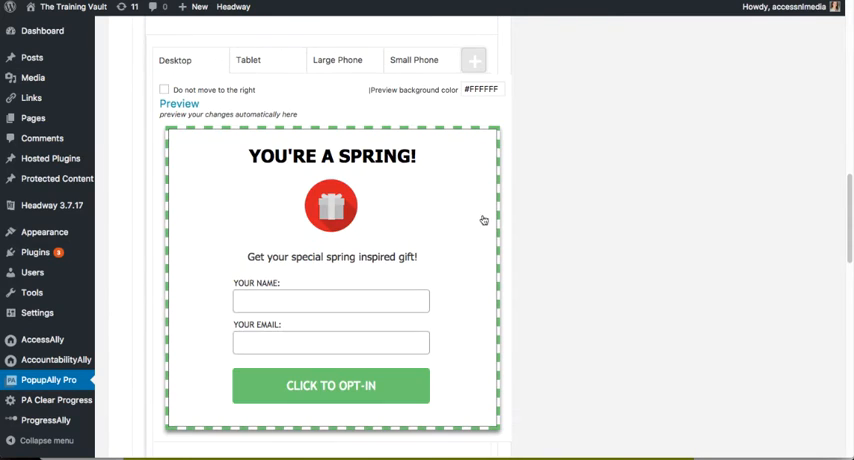
mouse_move(498, 245)
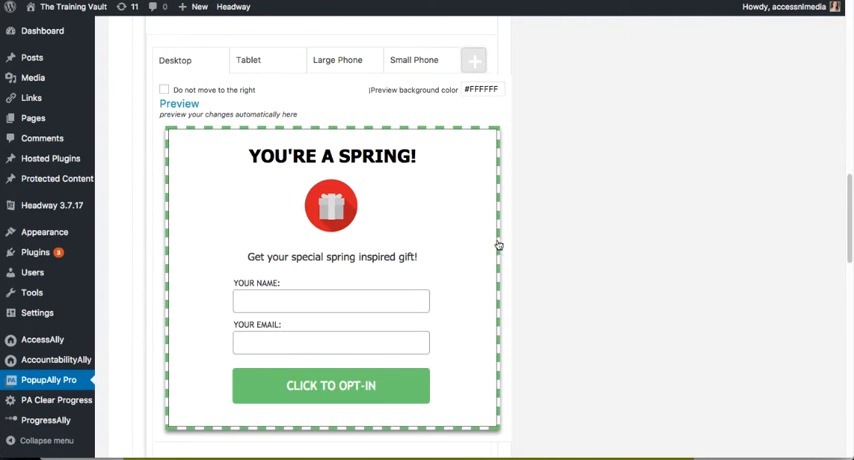
mouse_move(526, 239)
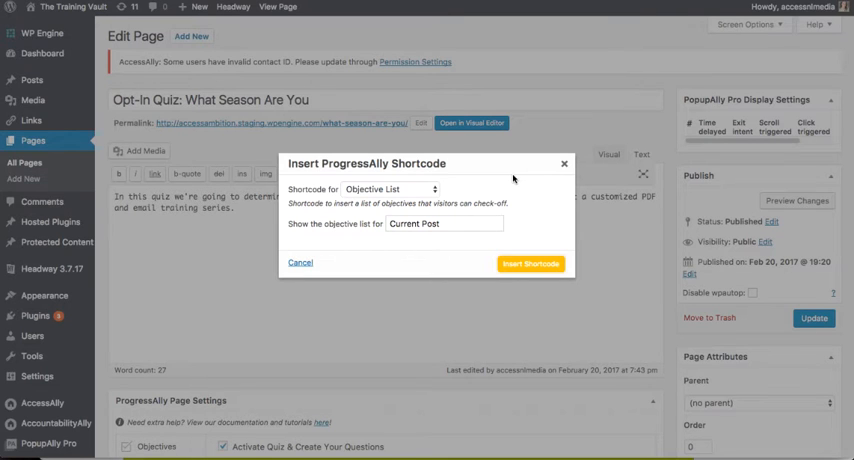
left_click(389, 189)
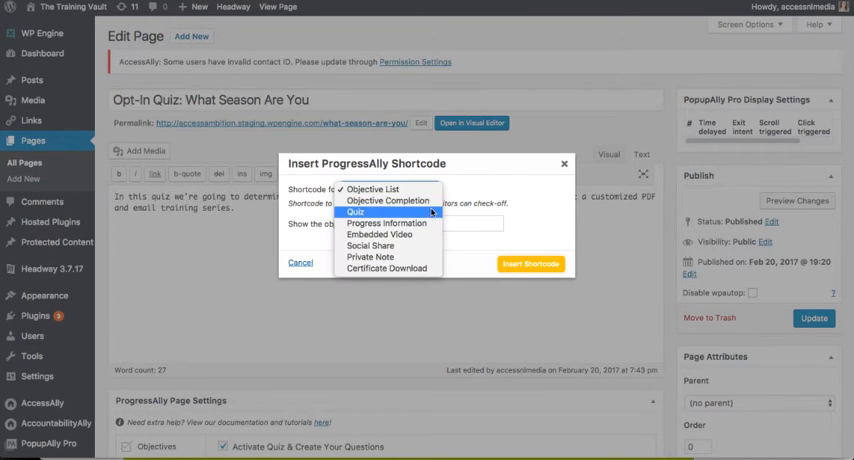
left_click(531, 264)
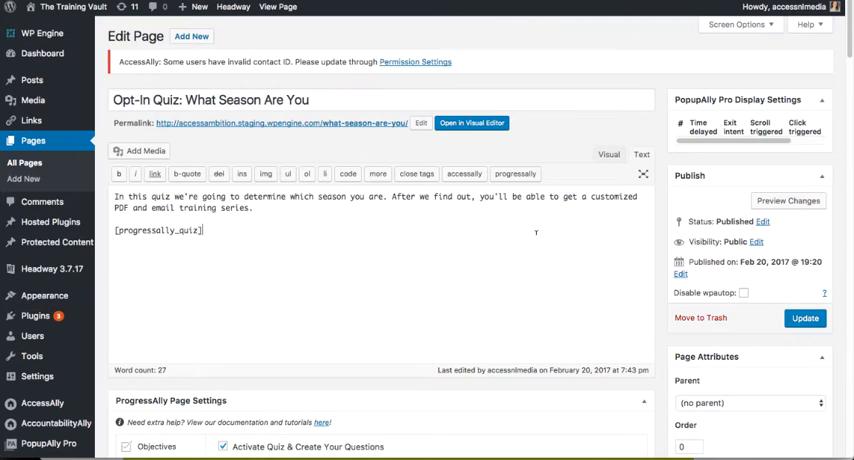
scroll("down", 3)
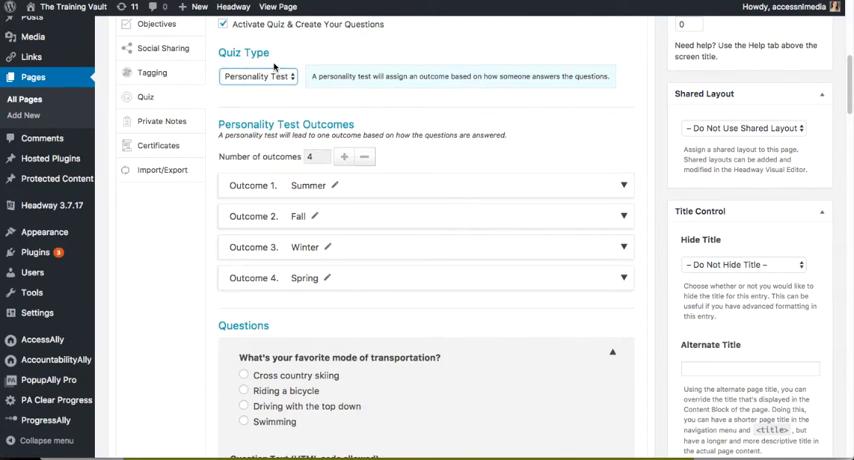
Step: Try the Scoring Test quiz type, then set the quiz back to Personality Test
left_click(258, 76)
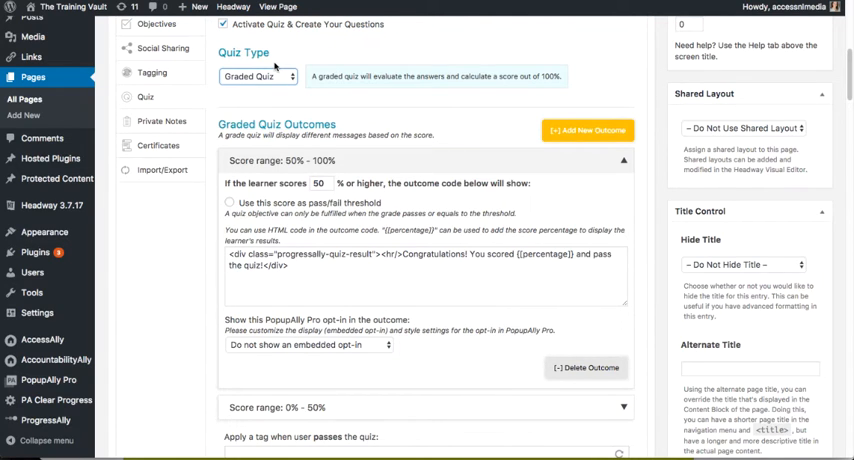
left_click(257, 76)
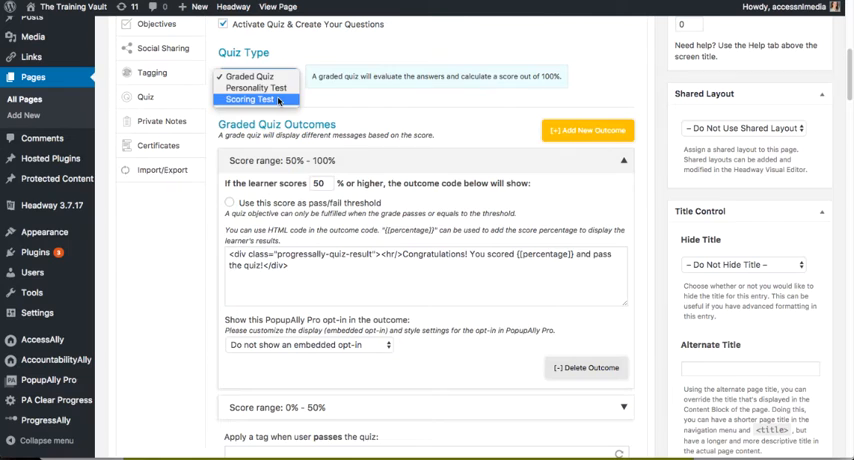
left_click(252, 98)
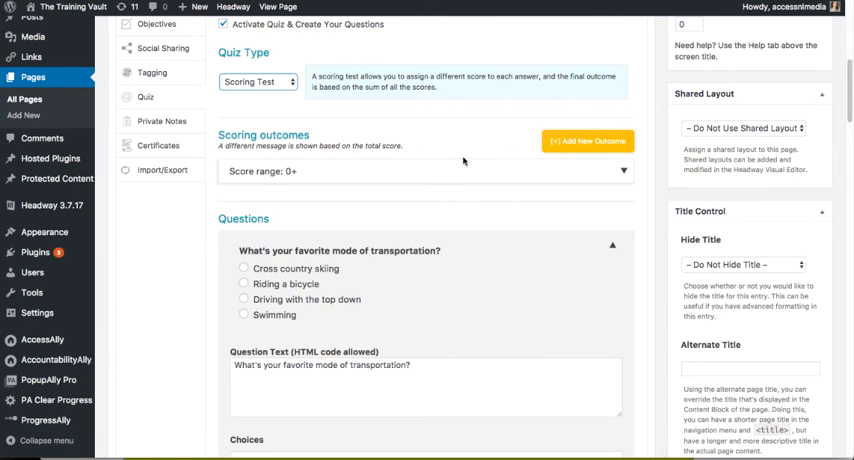
left_click(617, 171)
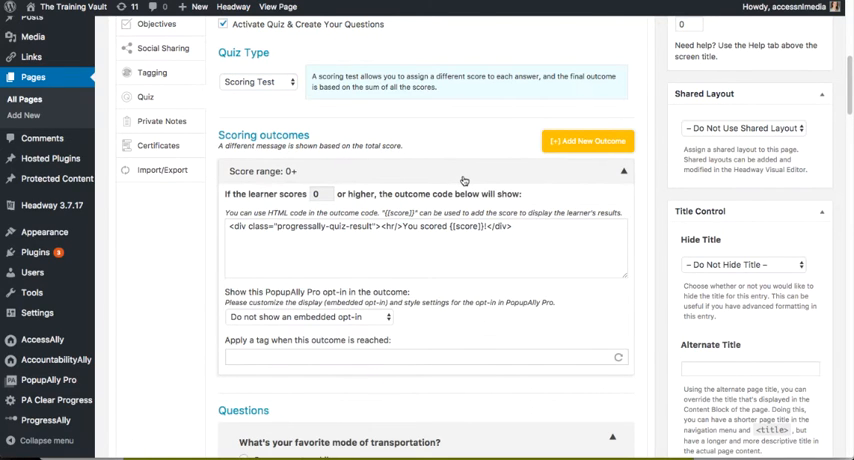
left_click(616, 171)
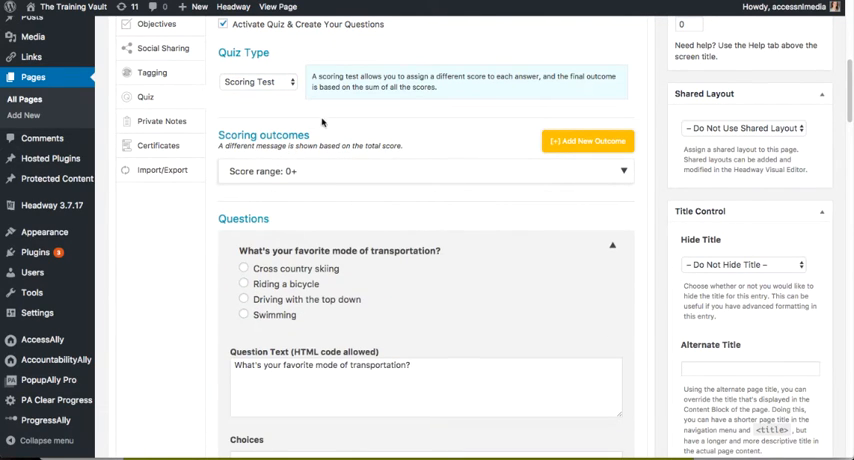
left_click(258, 81)
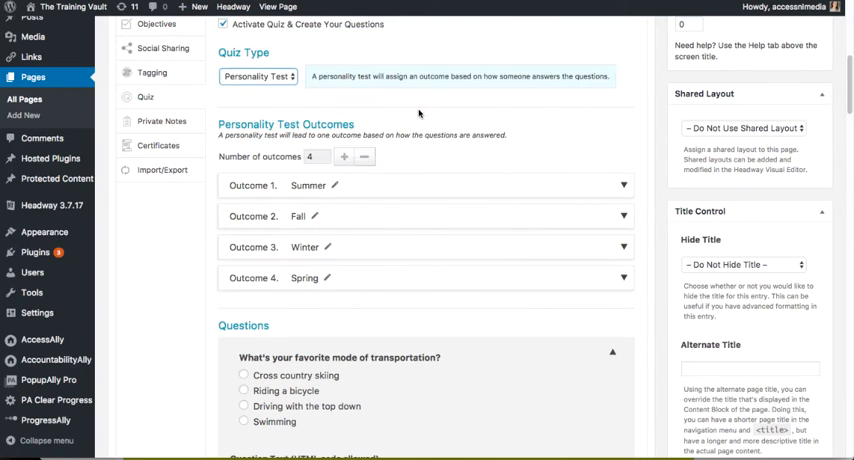
mouse_move(504, 112)
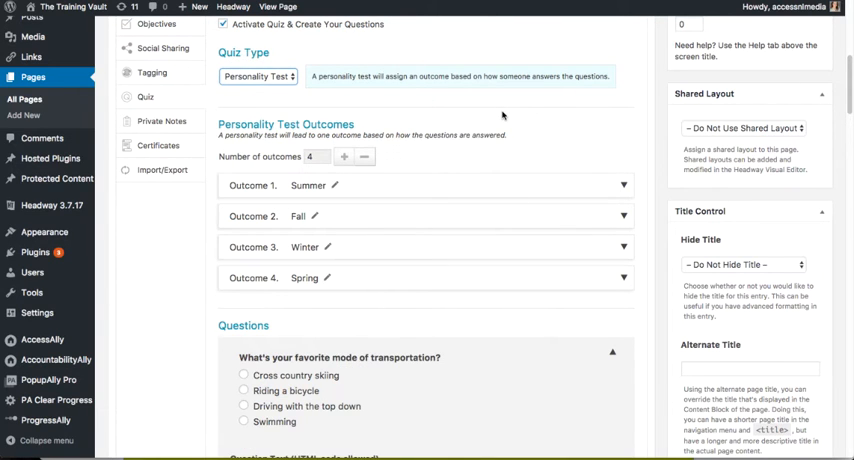
mouse_move(563, 187)
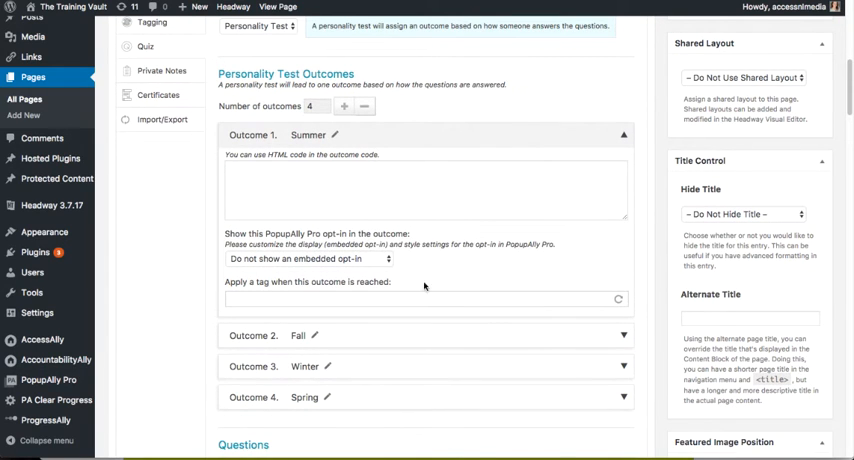
Step: Assign the '8. Quiz result - summer' opt-in to Summer, then expand Fall and Winter outcomes
left_click(303, 259)
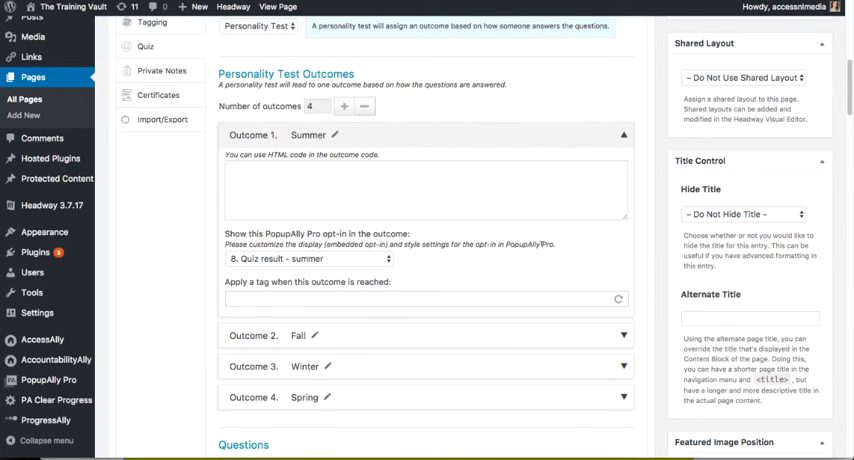
mouse_move(562, 146)
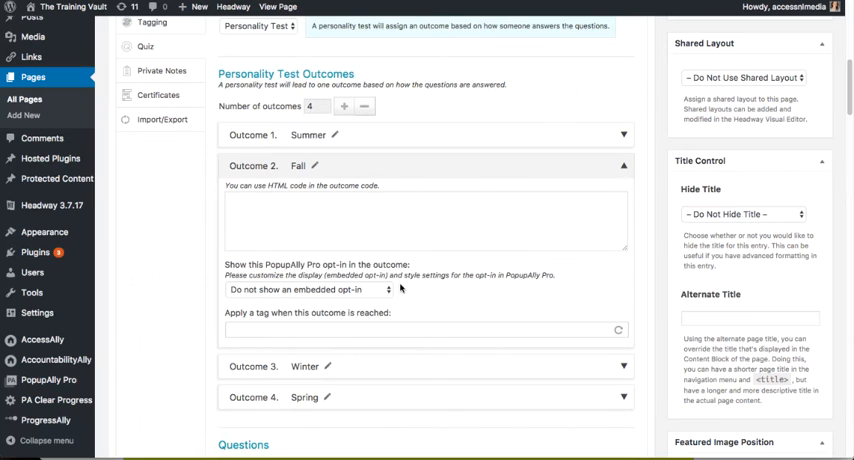
left_click(302, 290)
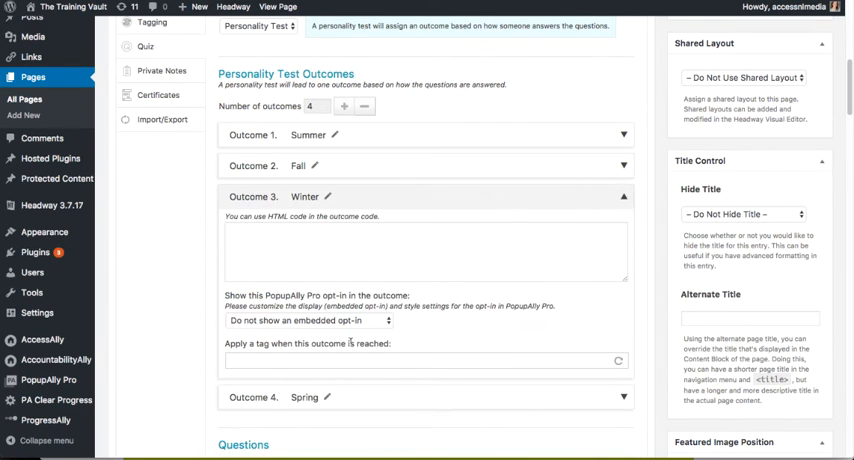
left_click(303, 320)
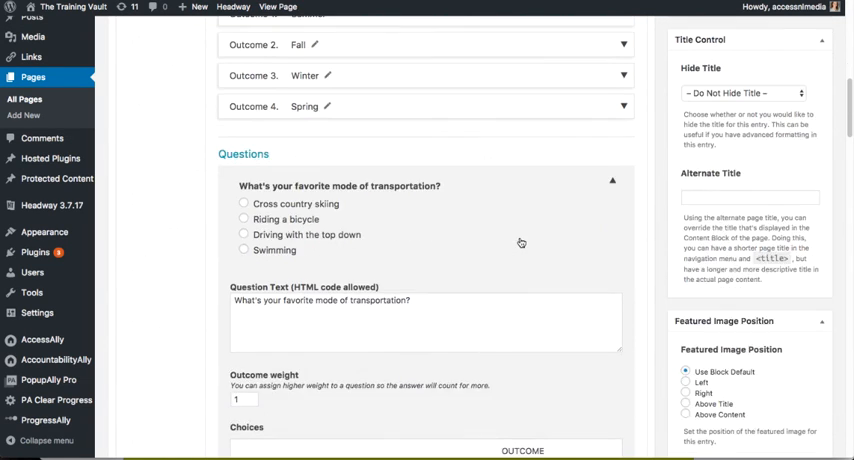
scroll("down", 3)
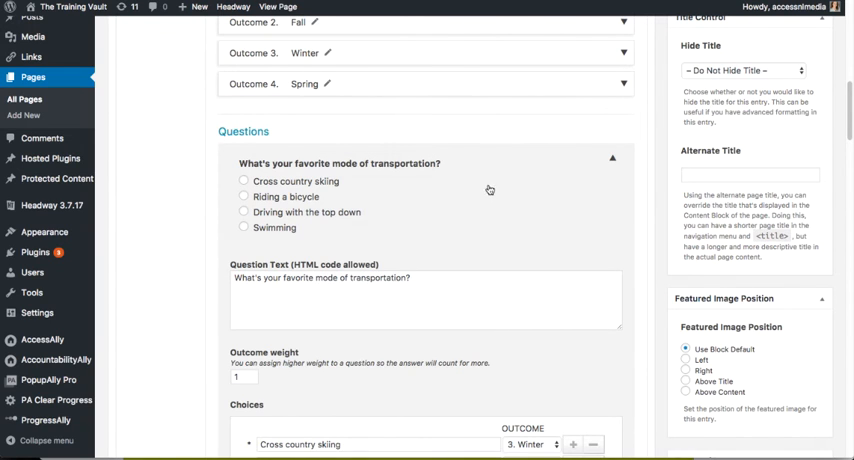
mouse_move(506, 184)
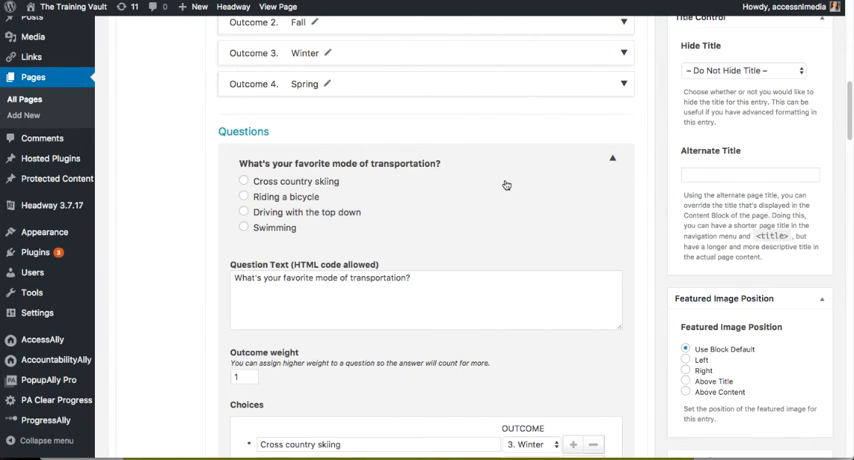
scroll("down", 3)
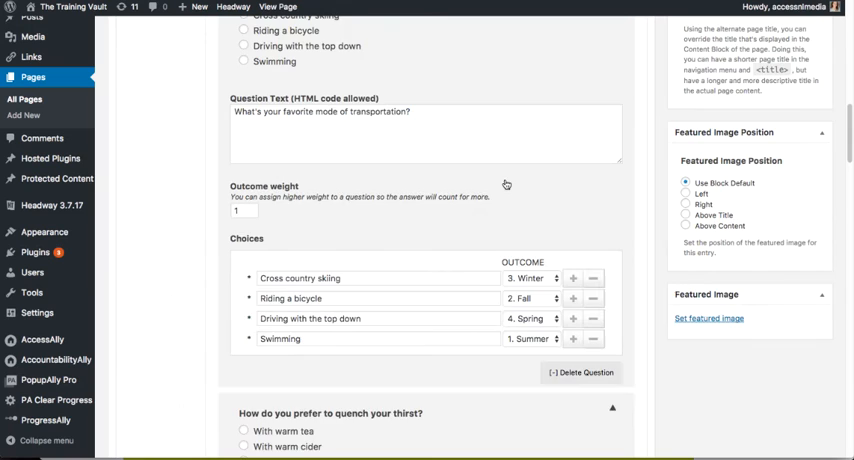
scroll("down", 3)
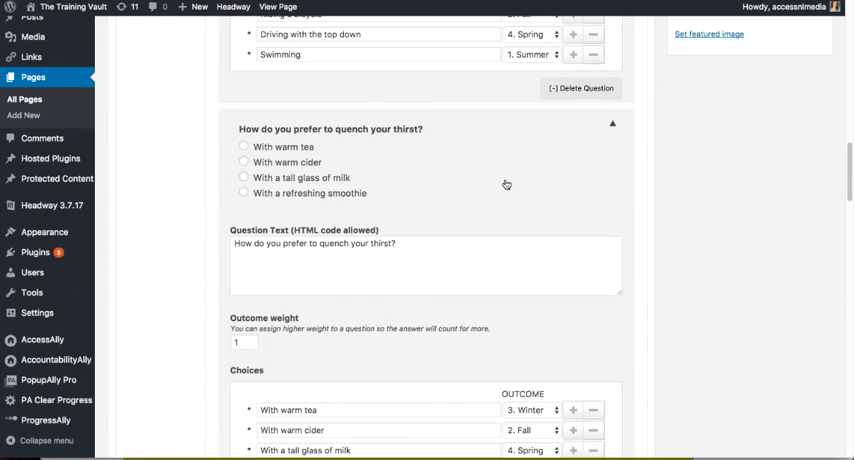
scroll("down", 3)
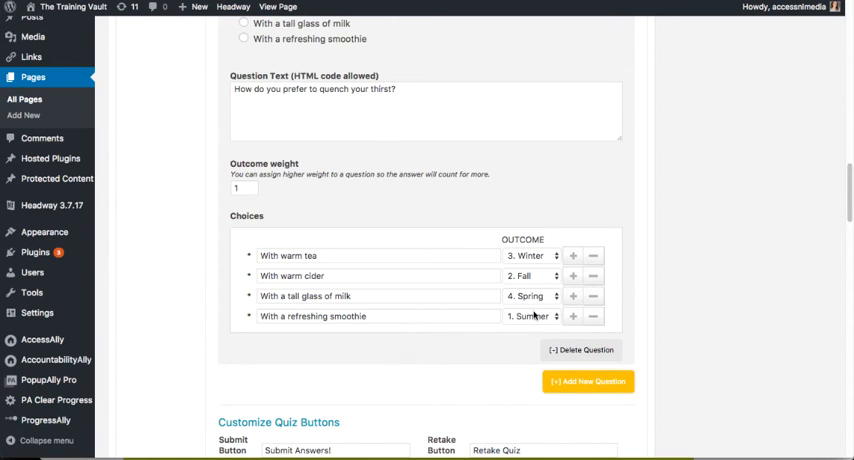
scroll("down", 3)
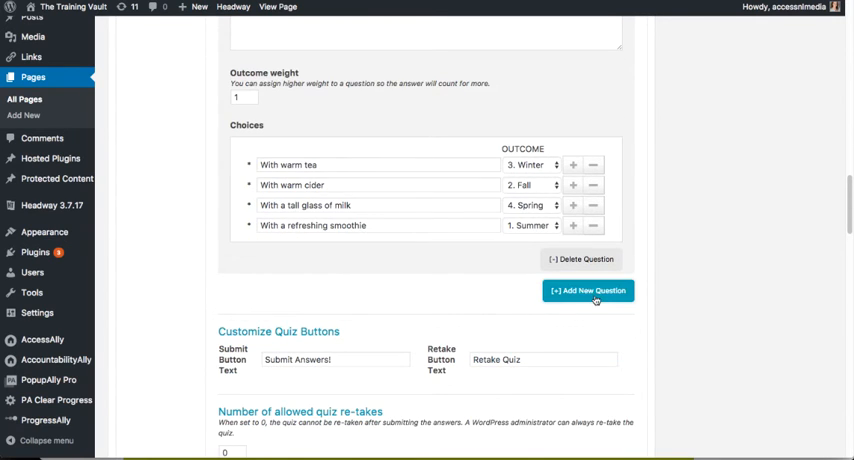
left_click(589, 290)
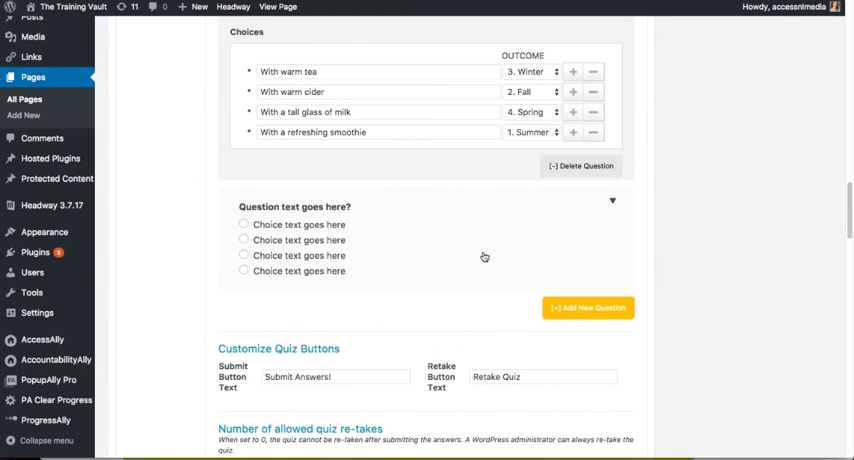
left_click(611, 201)
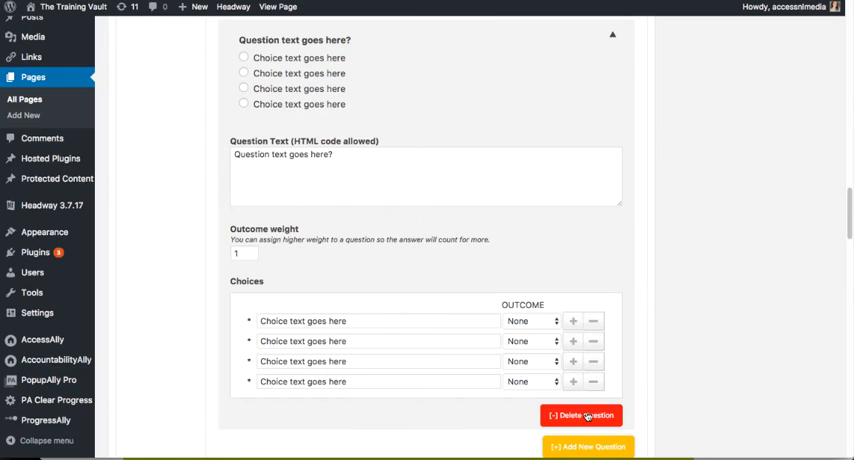
scroll("down", 3)
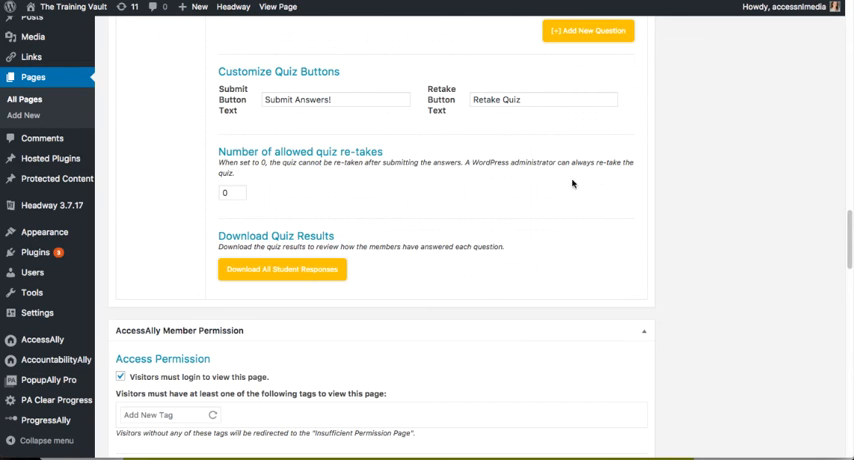
scroll("up", 3)
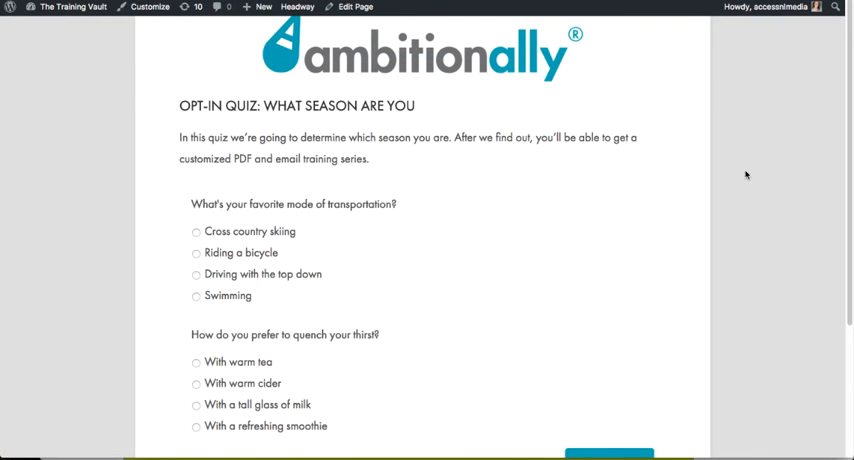
Step: Scroll the live quiz page down to the 'You're a Winter!' opt-in box
scroll("down", 3)
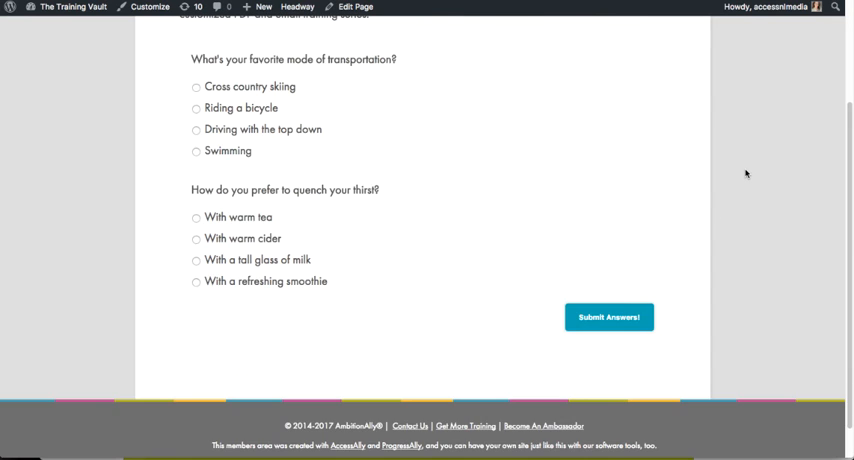
scroll("up", 3)
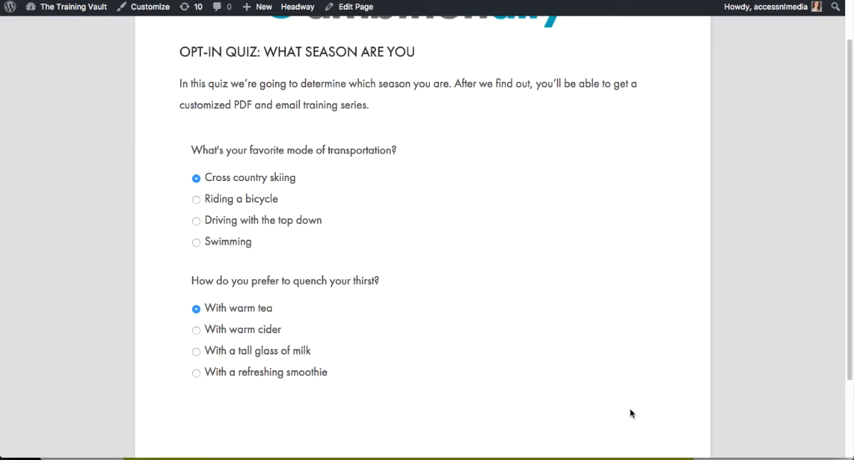
scroll("down", 3)
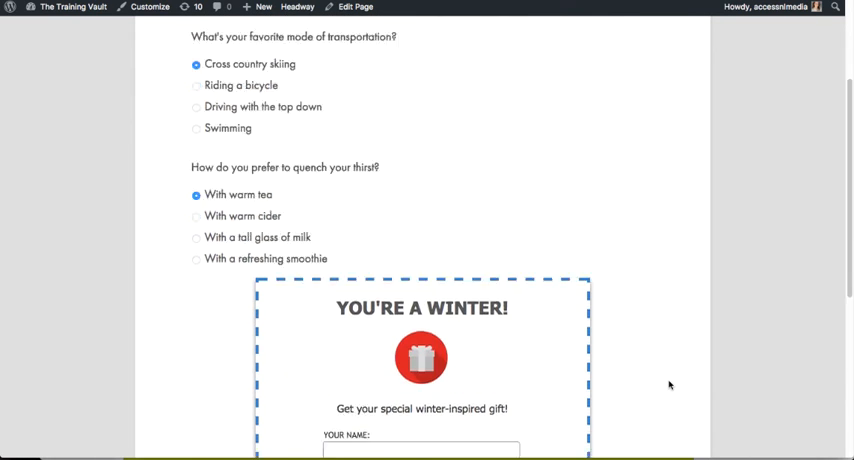
scroll("down", 3)
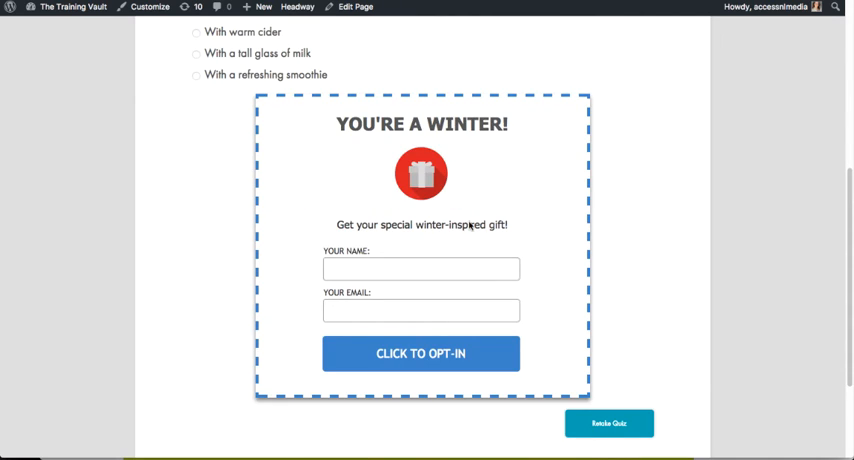
mouse_move(570, 287)
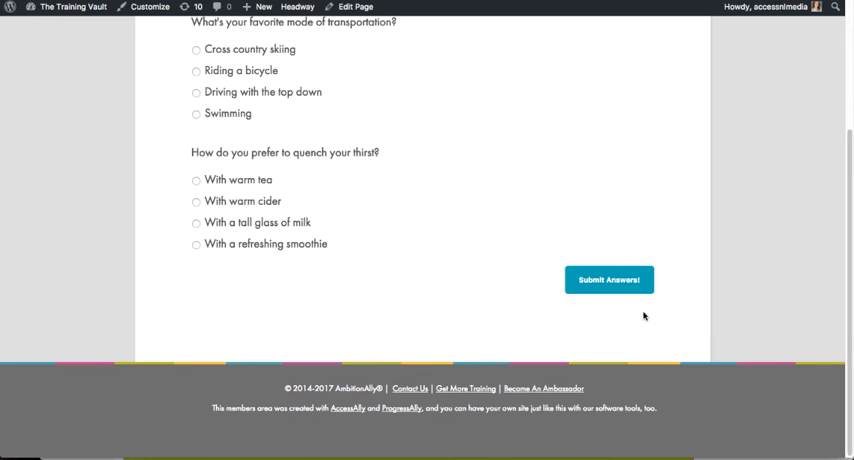
Step: Retake the quiz choosing Swimming, submit, and view the 'You're a Summer!' result
scroll("up", 3)
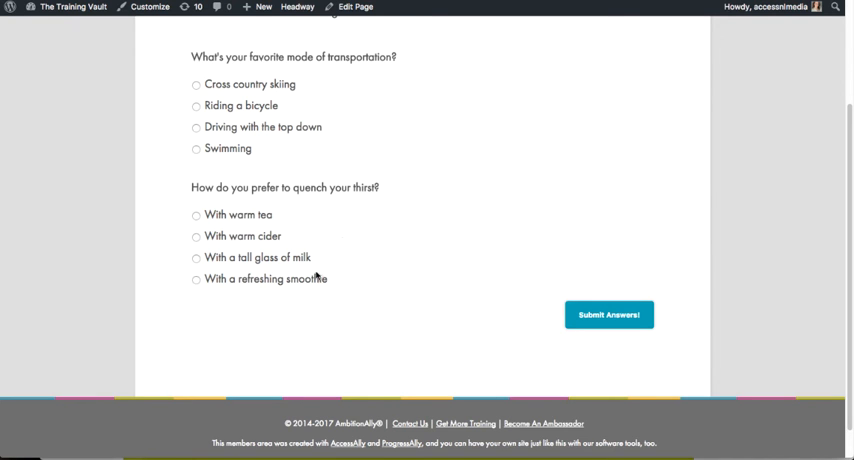
left_click(195, 280)
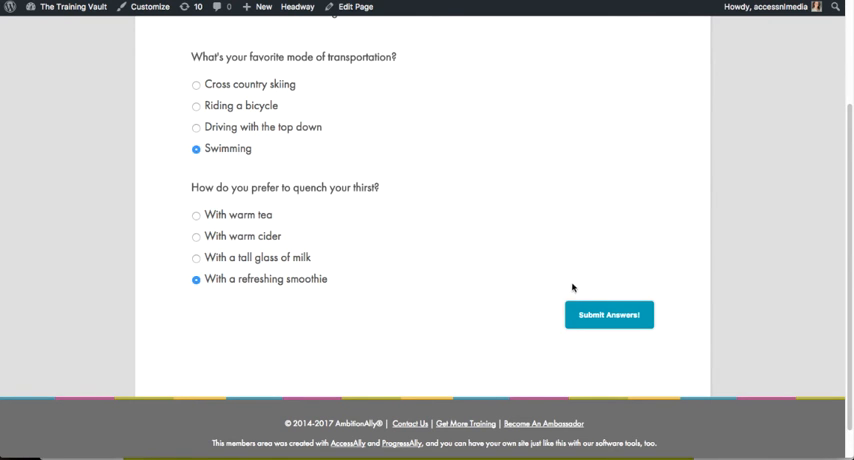
left_click(609, 314)
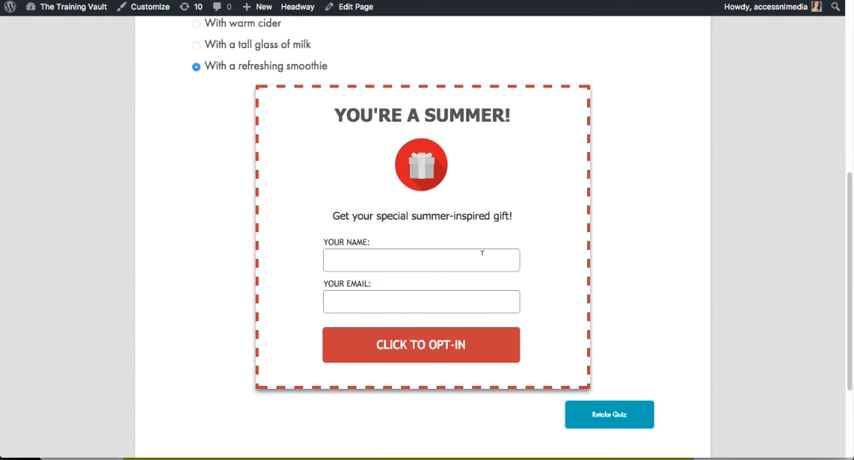
mouse_move(539, 227)
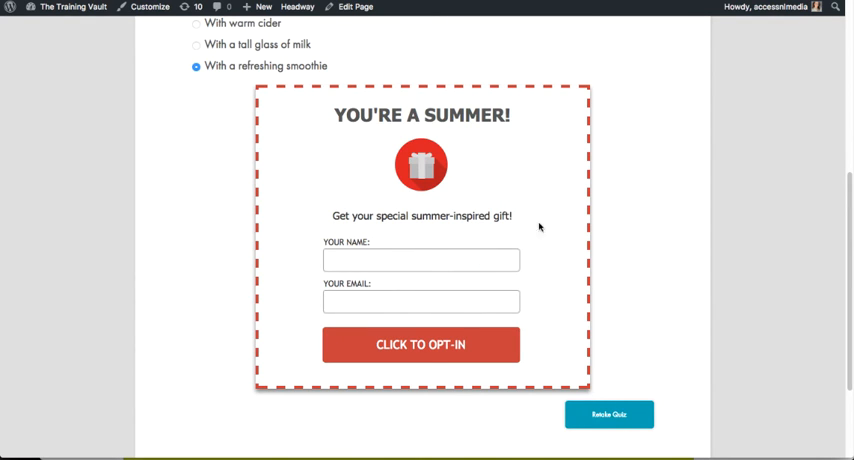
mouse_move(598, 211)
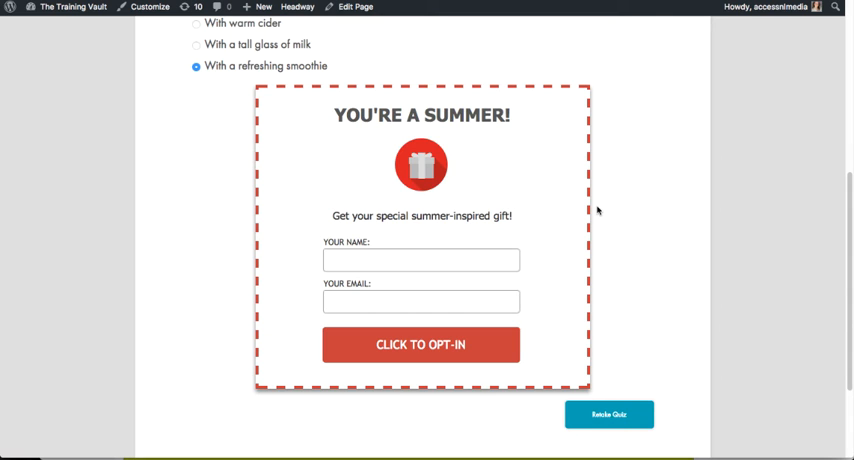
scroll("up", 3)
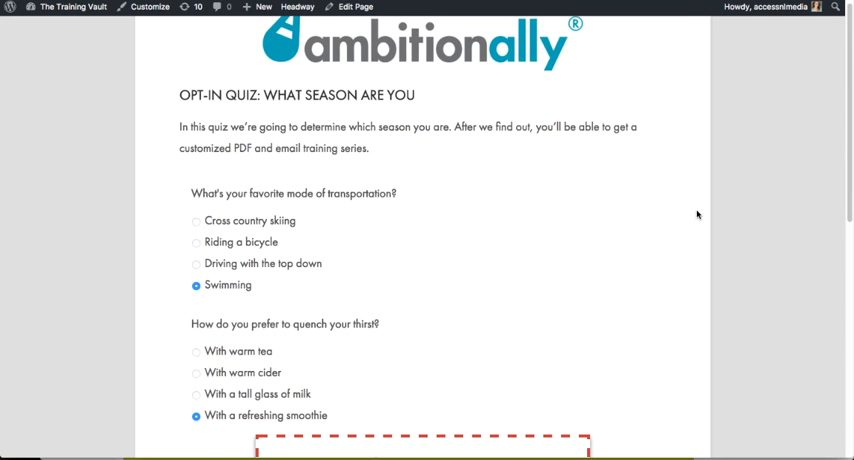
scroll("down", 3)
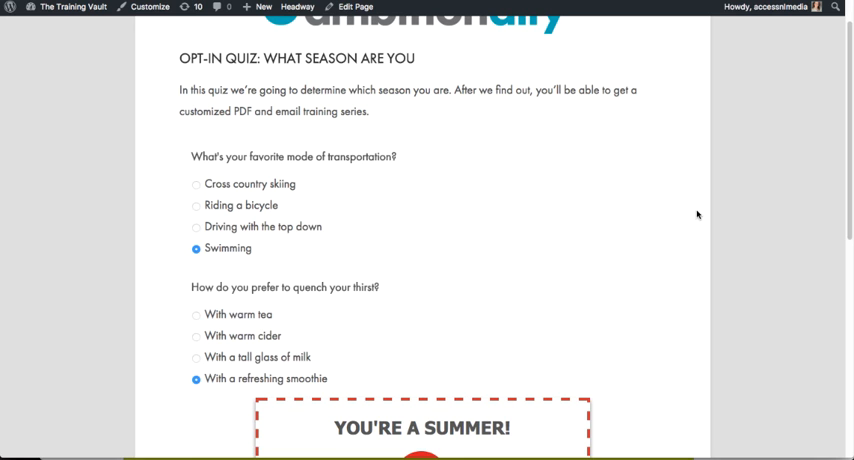
scroll("up", 3)
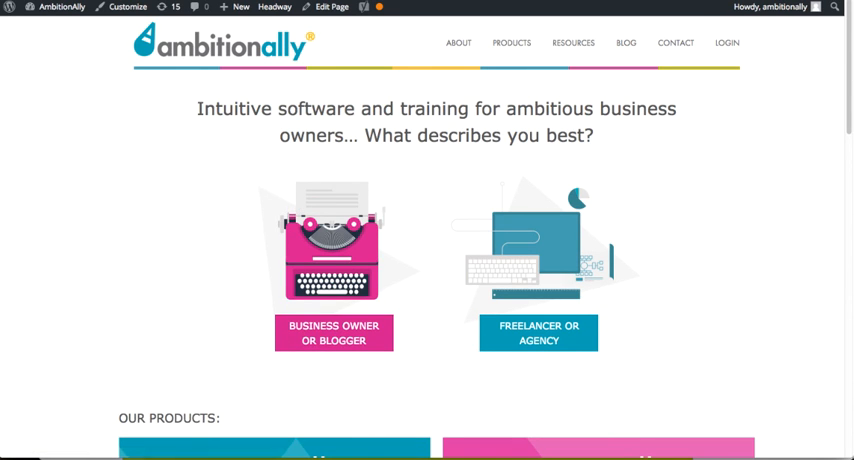
Step: Scroll the AmbitionAlly homepage down to the Our Products cards
scroll("down", 3)
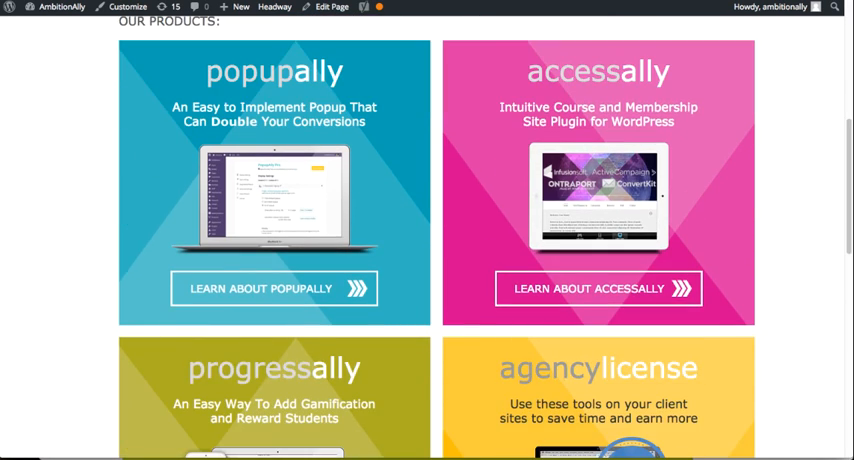
scroll("down", 3)
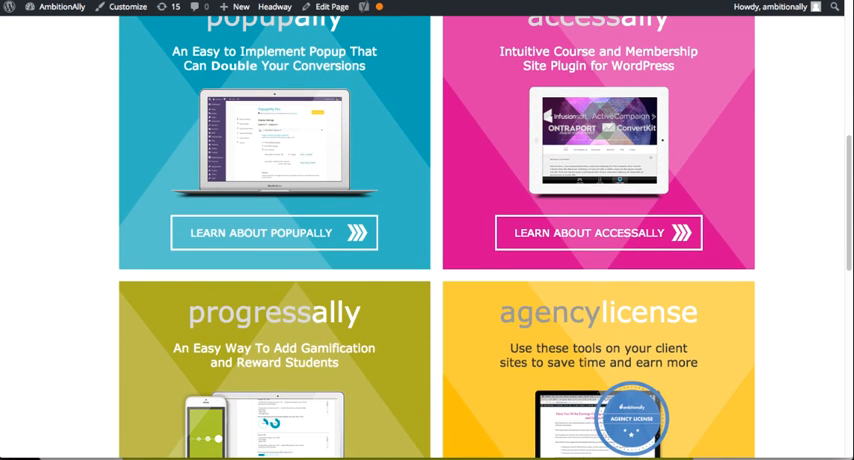
scroll("down", 3)
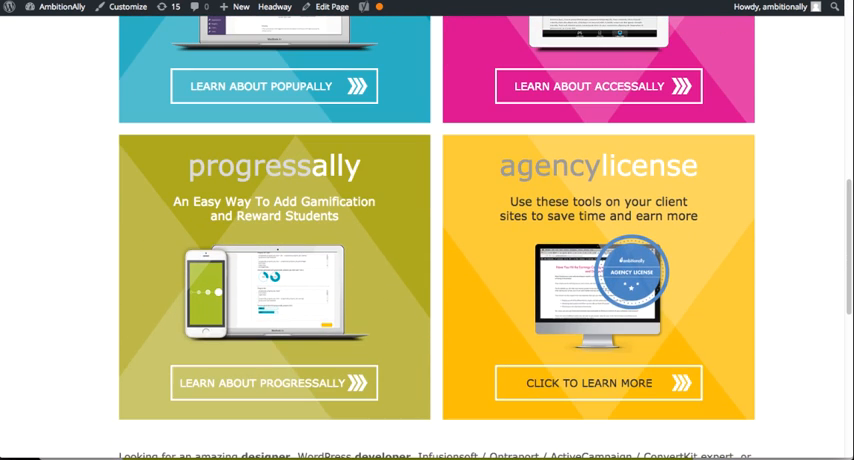